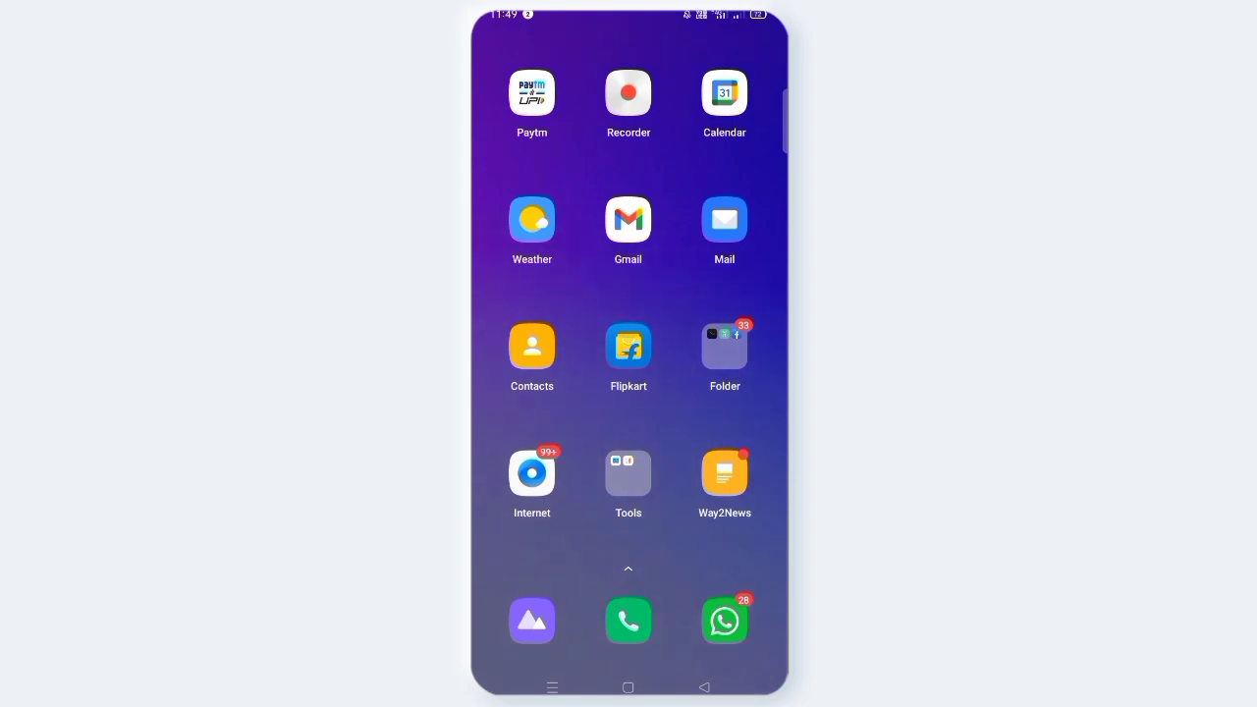
- Launch the IRCTC Rail Connect app from the next home screen page
scroll("left", 3)
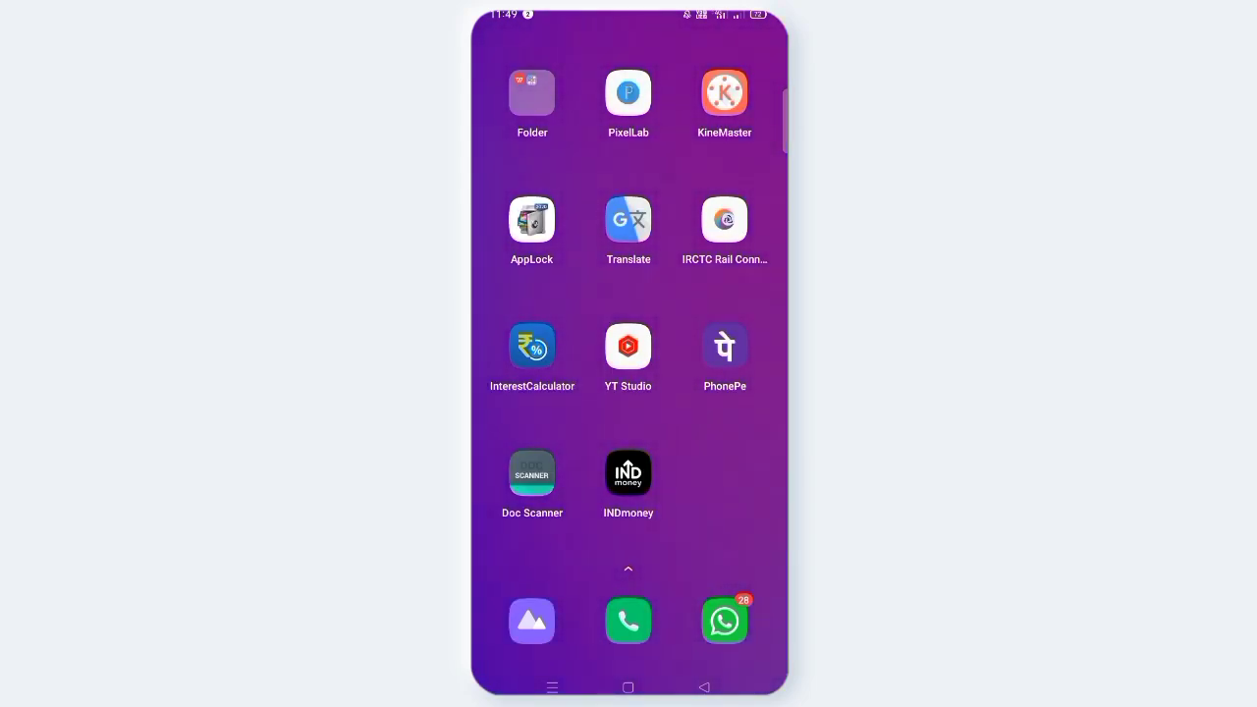
left_click(723, 220)
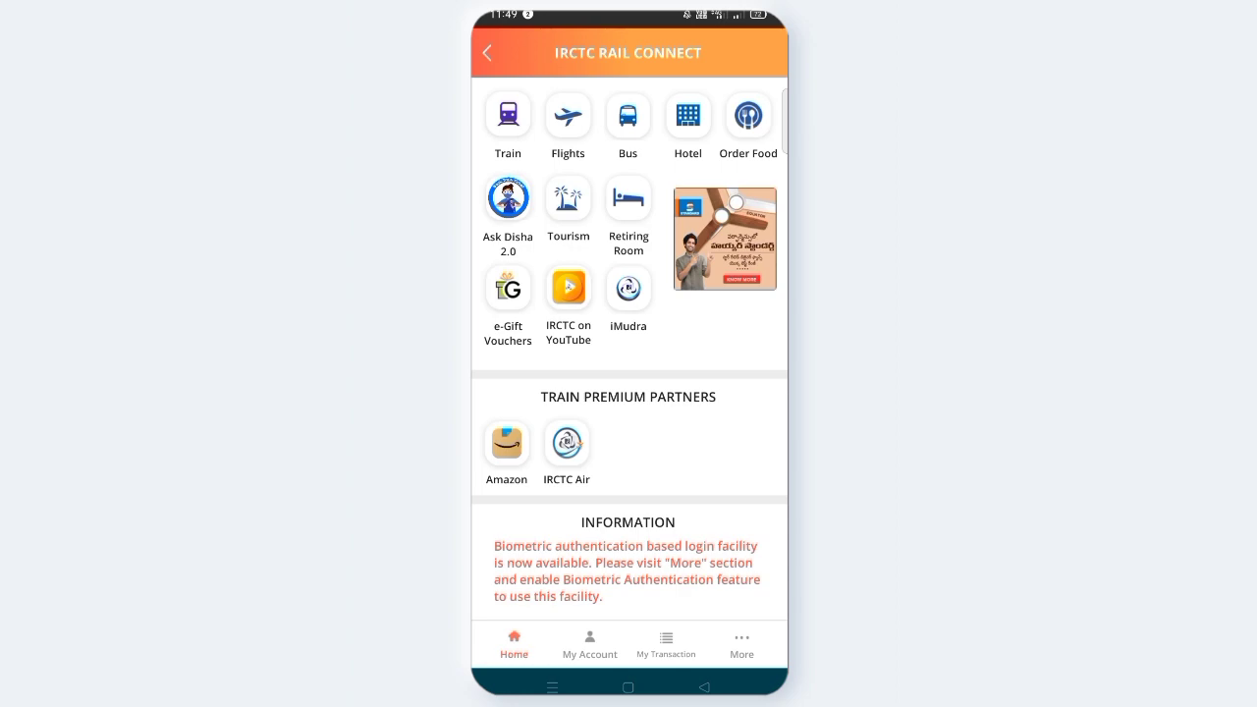
- Show the My Profile details via the My Account section
left_click(589, 644)
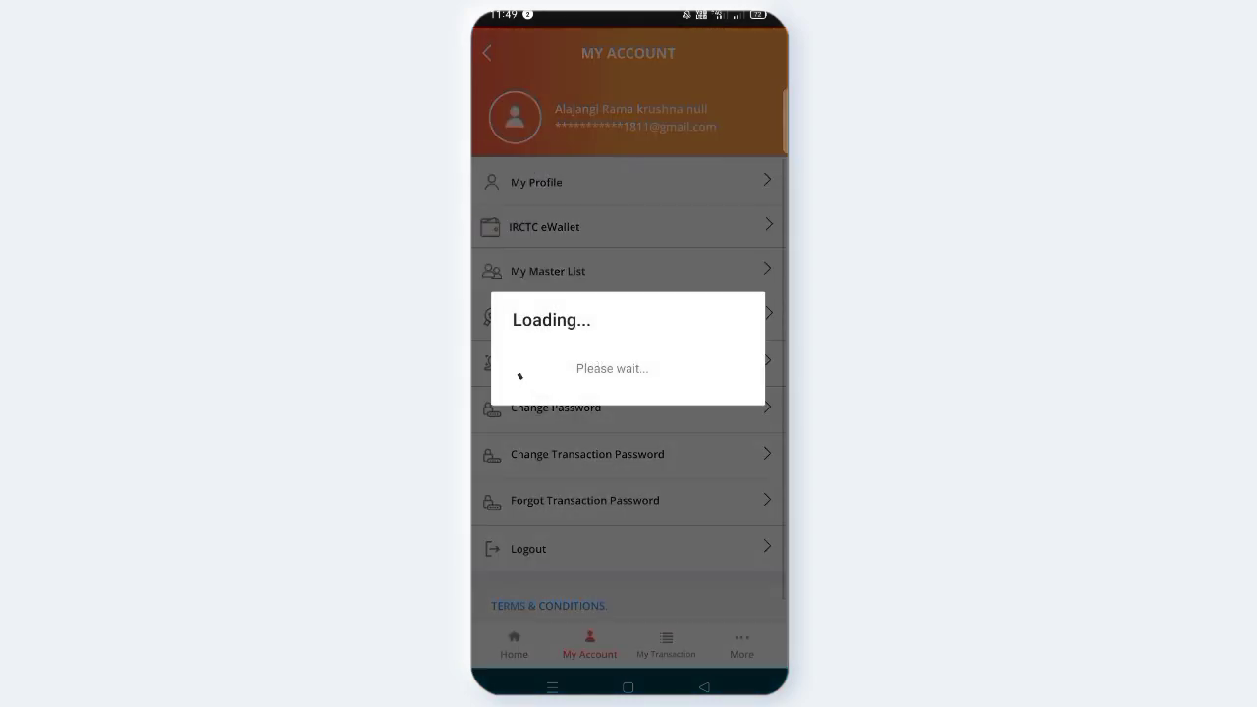
left_click(536, 180)
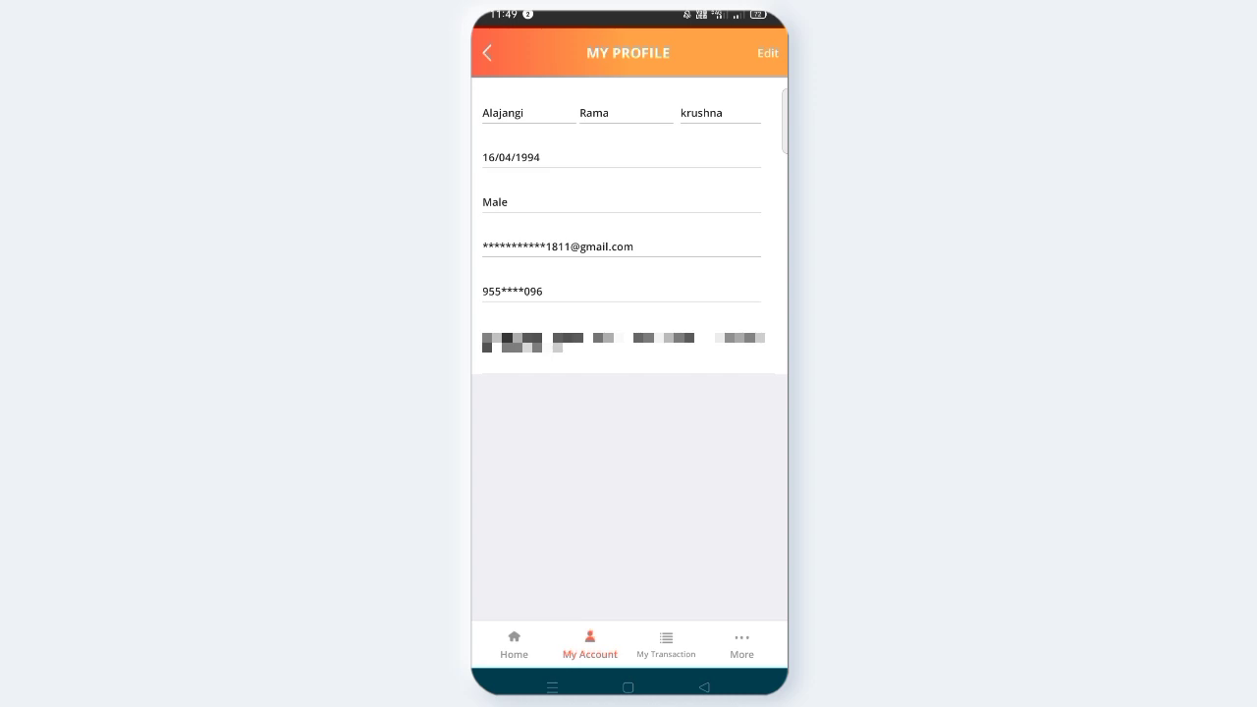
- Switch My Profile into the editable Update User Profile form
left_click(766, 51)
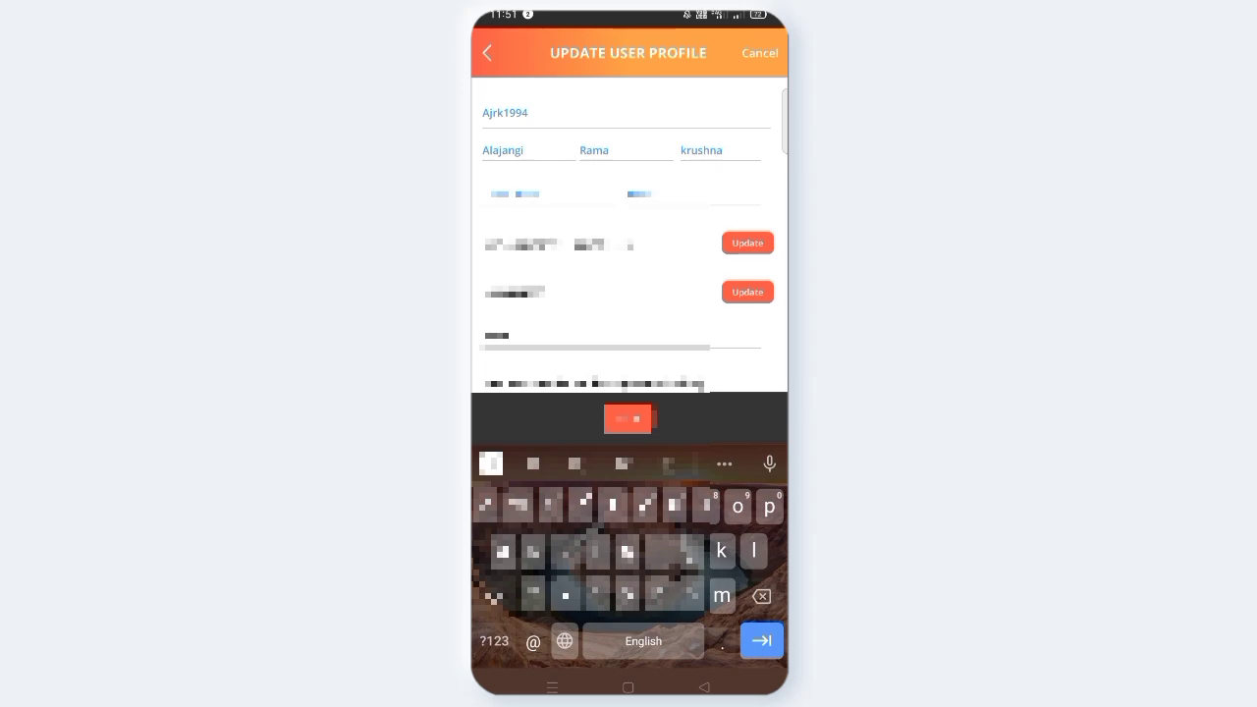
- Request an OTP for the new email address and view it in notifications
left_click(747, 244)
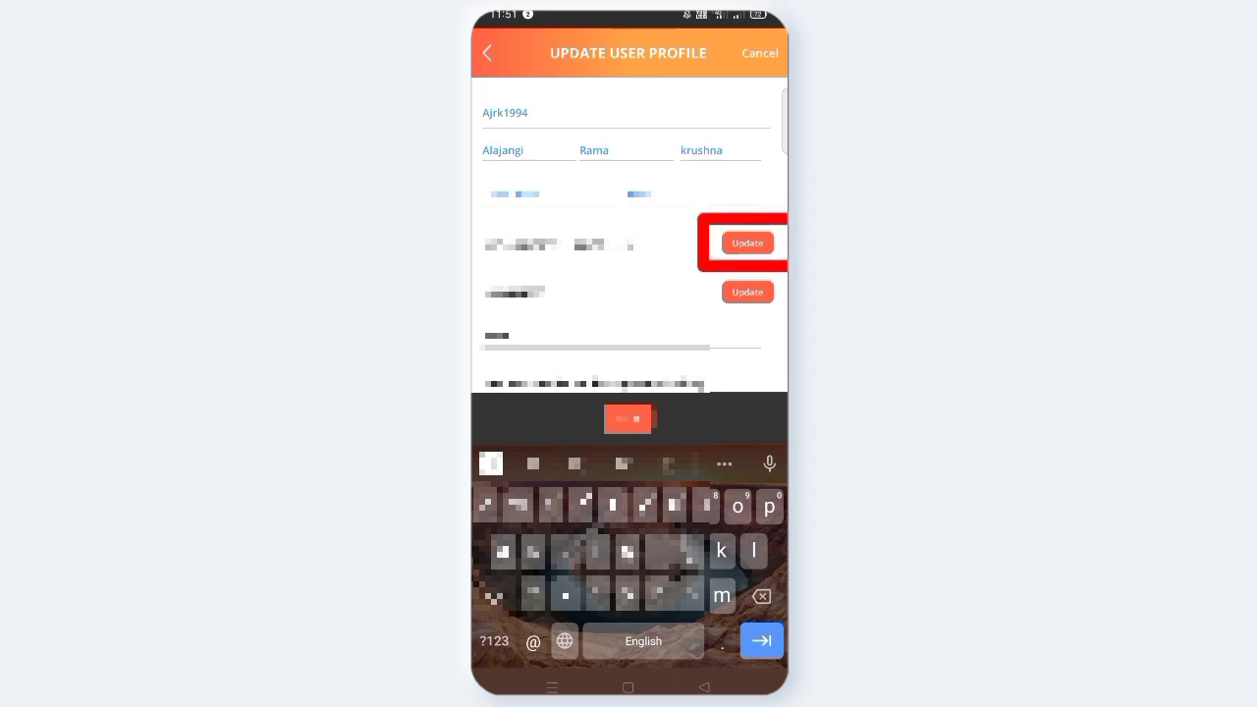
left_click(746, 243)
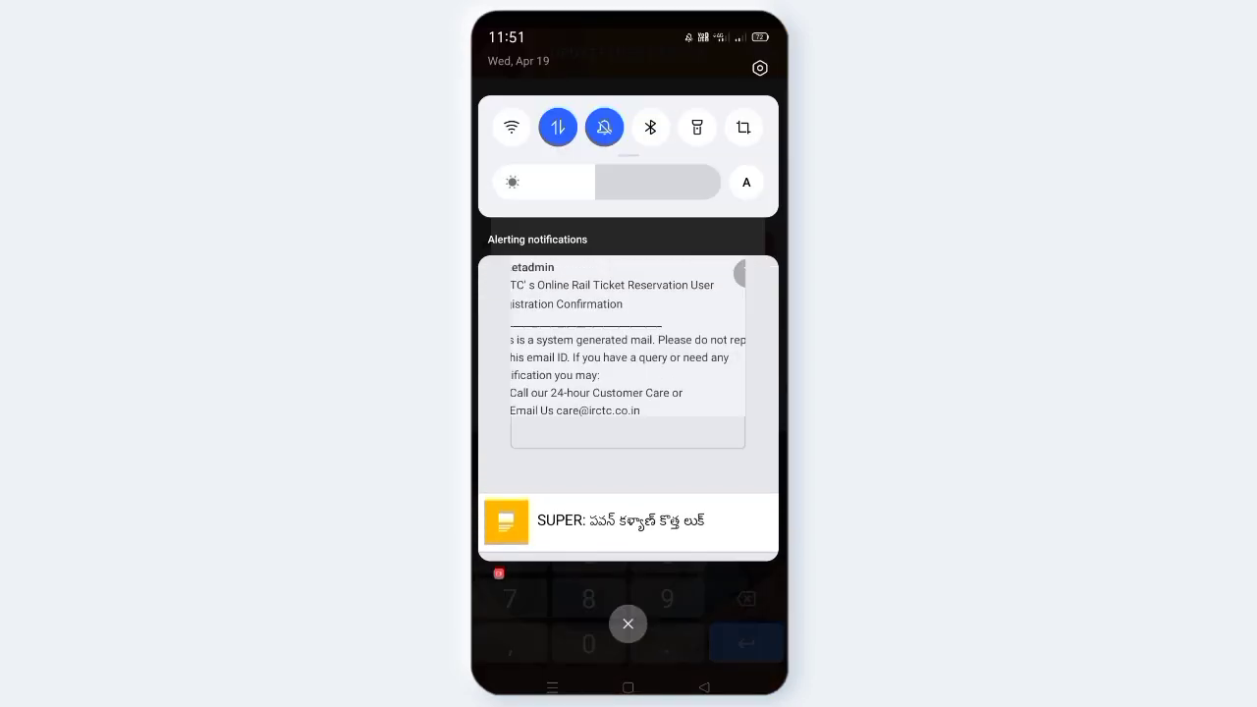
left_click(627, 357)
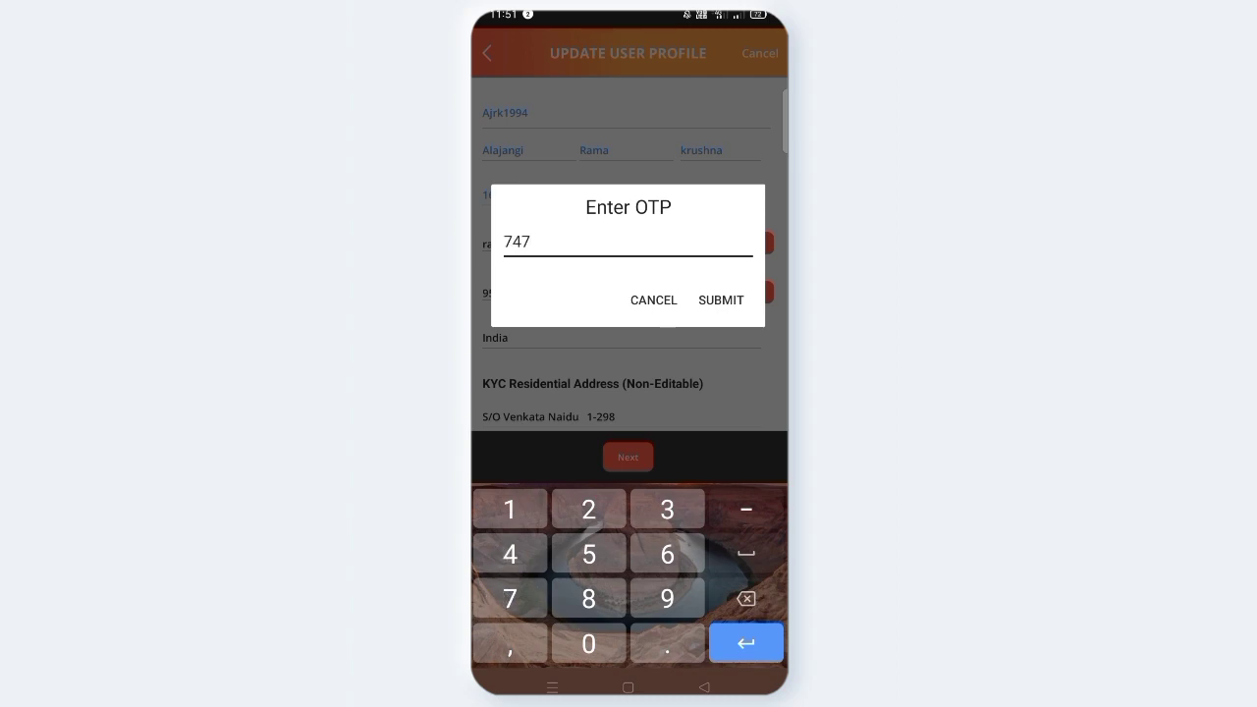
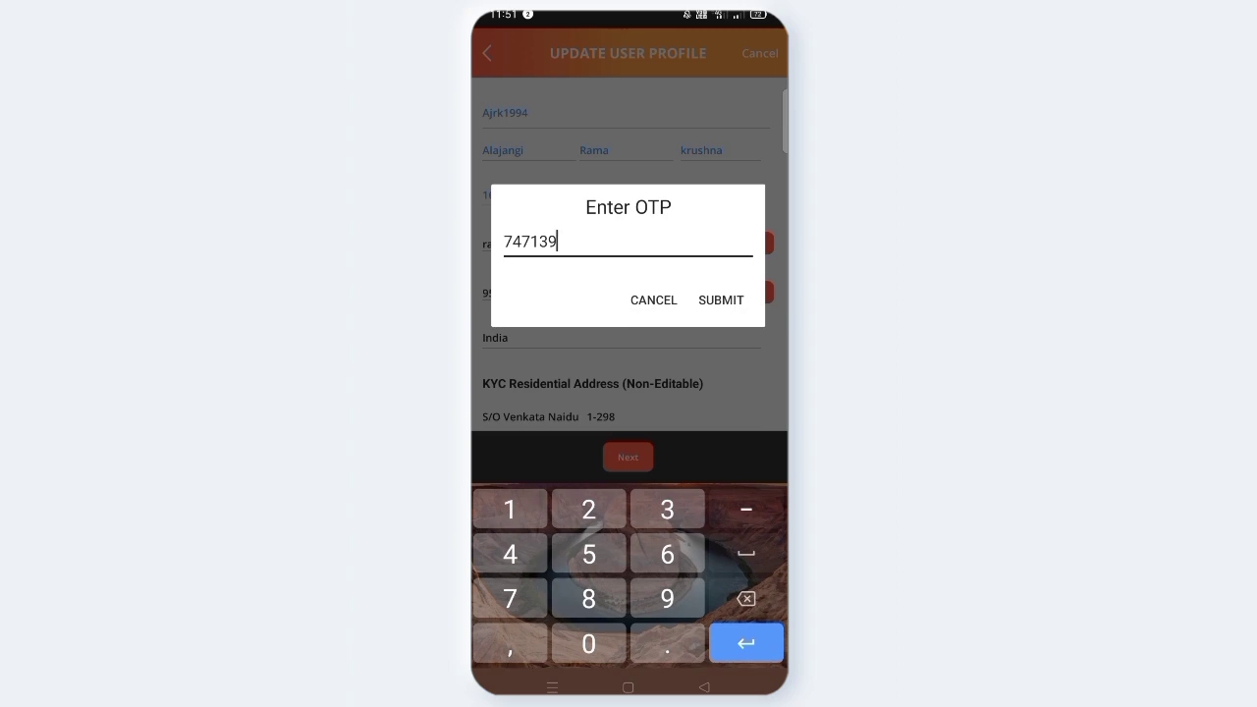
left_click(721, 298)
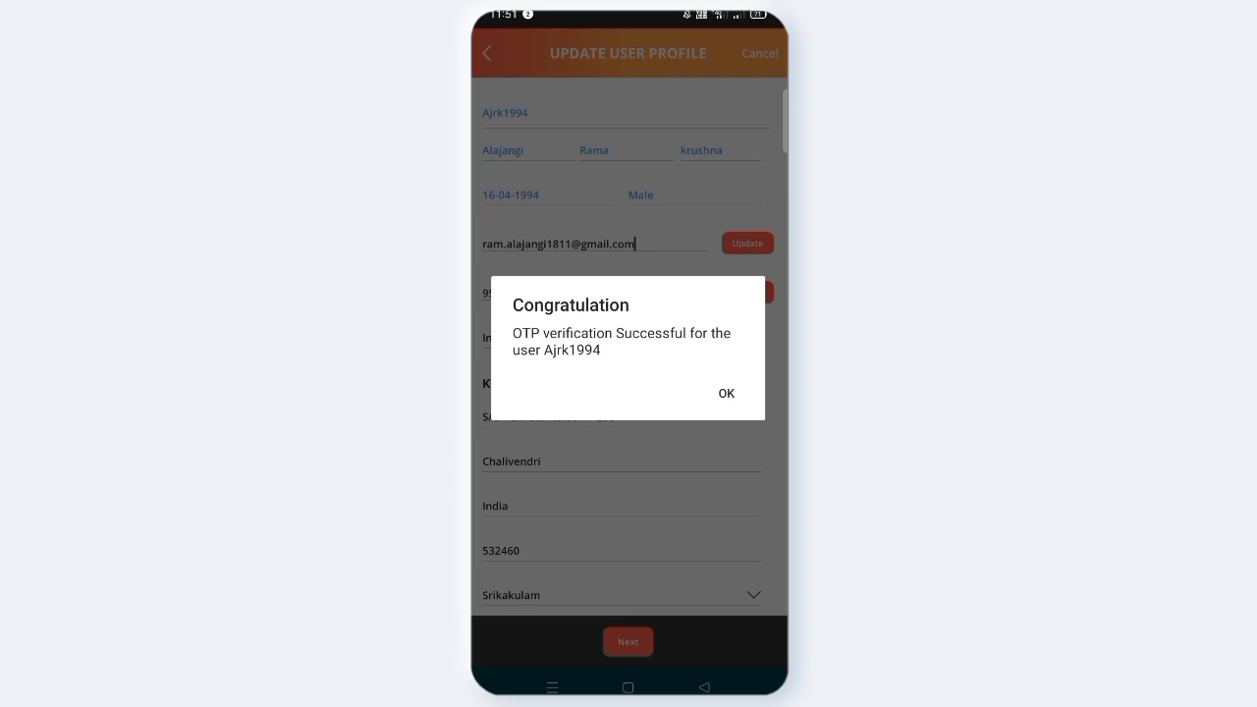
left_click(727, 393)
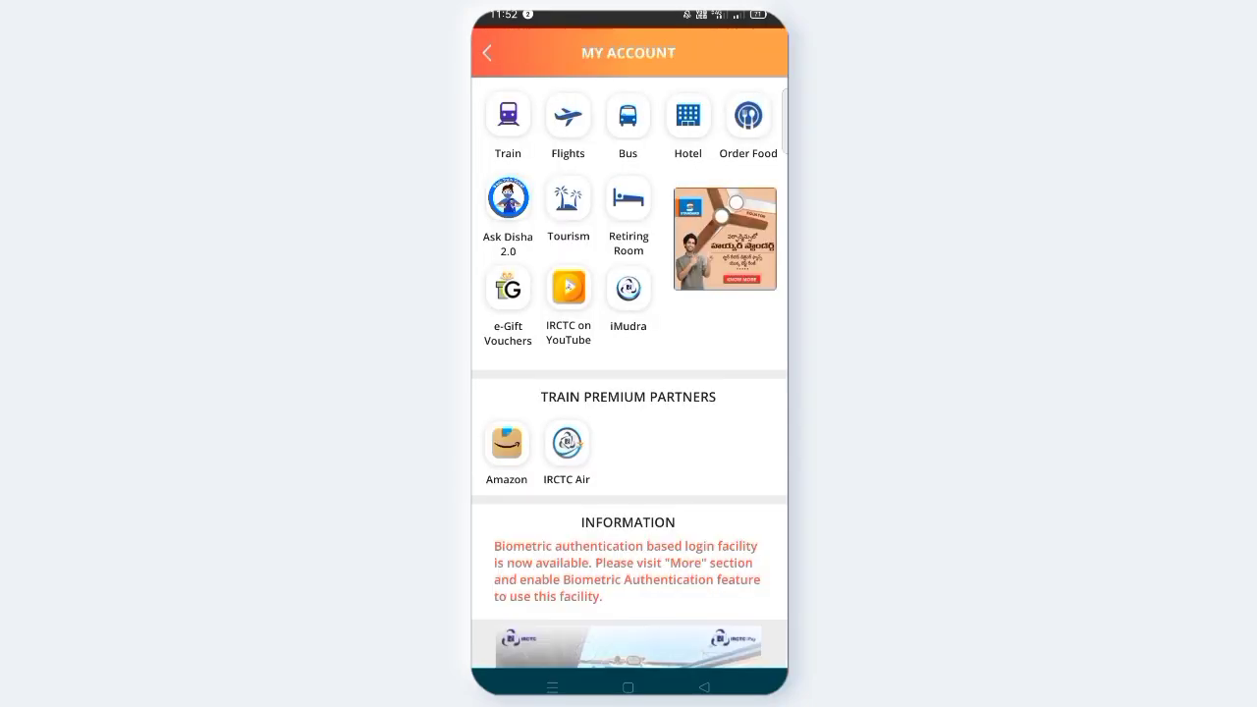
- Reopen Update User Profile and select the mobile number field for editing
left_click(589, 645)
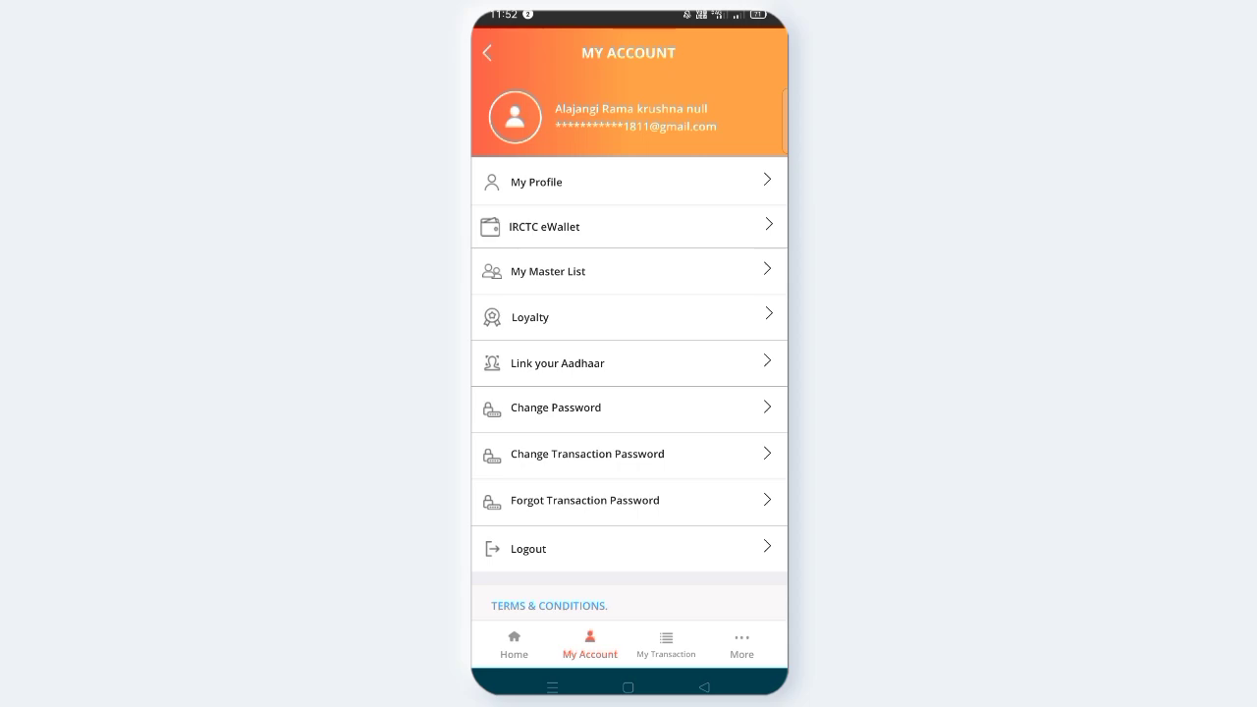
left_click(534, 181)
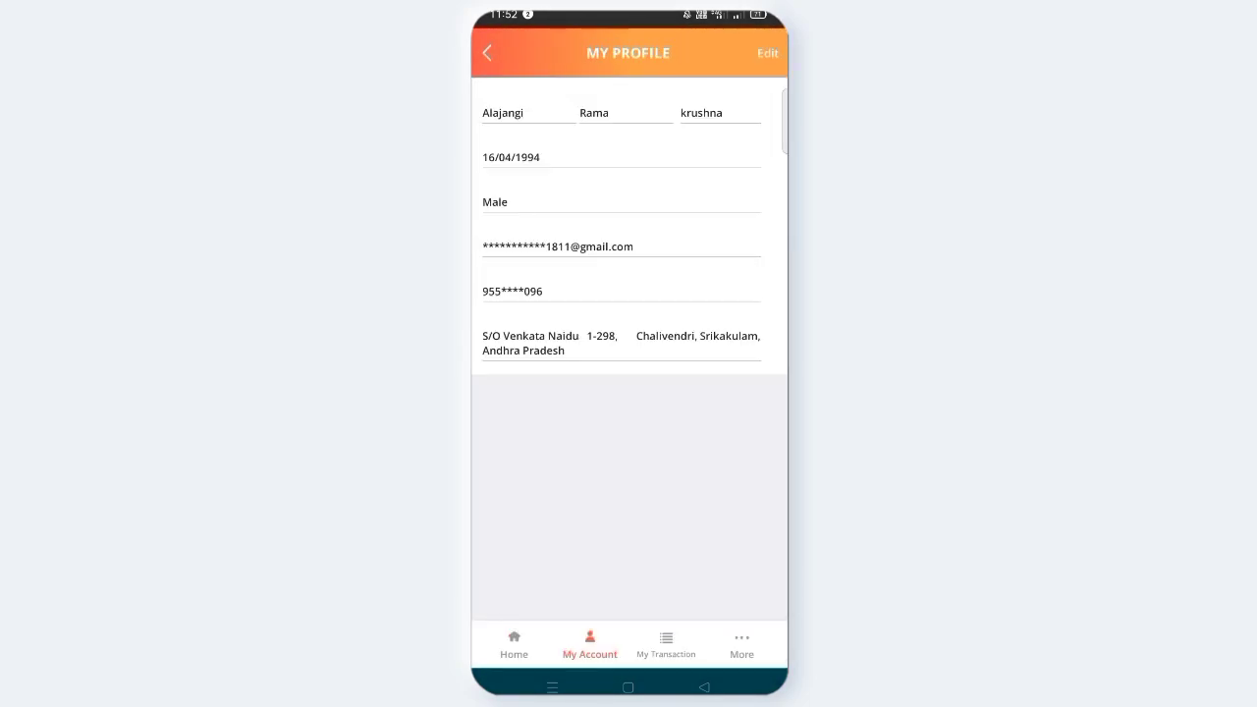
left_click(767, 53)
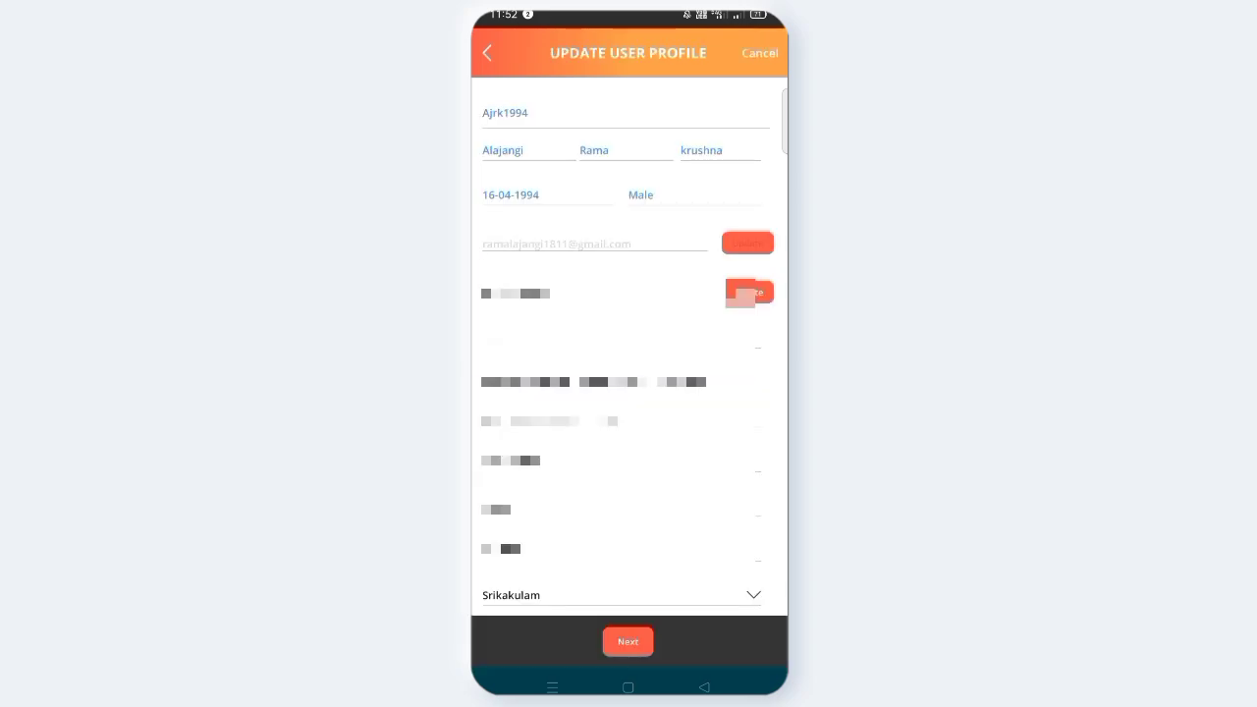
left_click(515, 294)
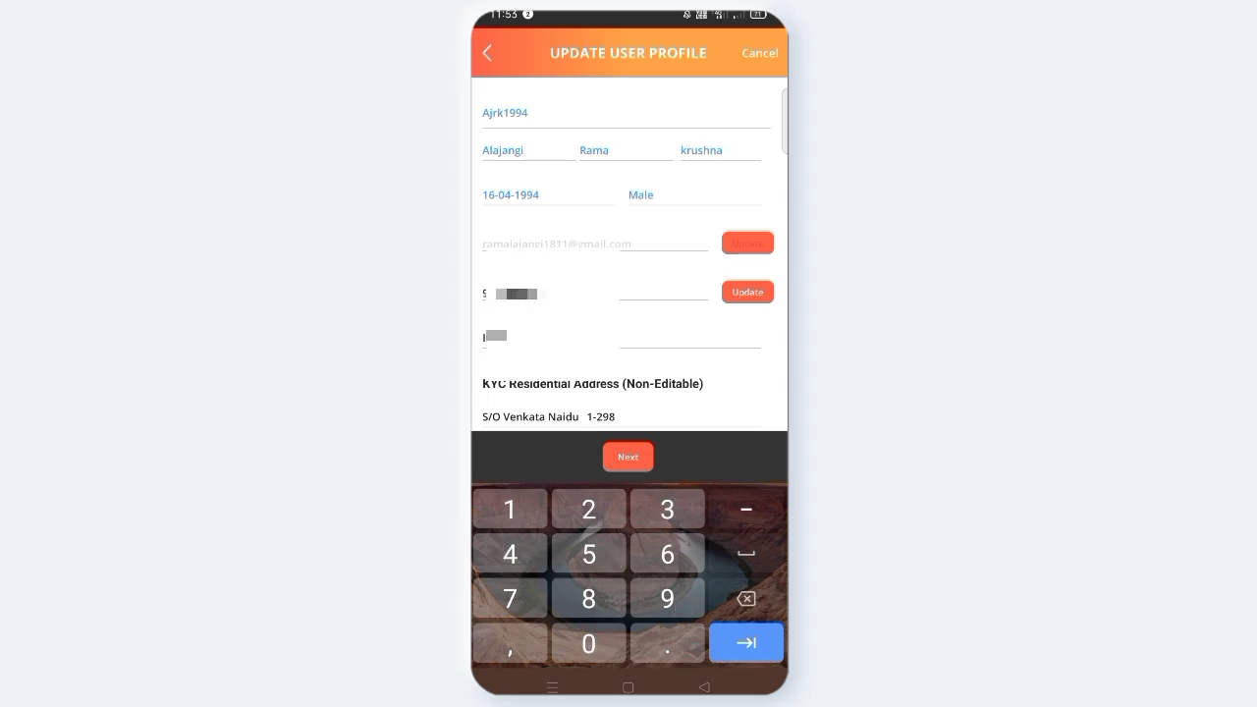
- Submit the new mobile number and dismiss the resulting notice
left_click(746, 290)
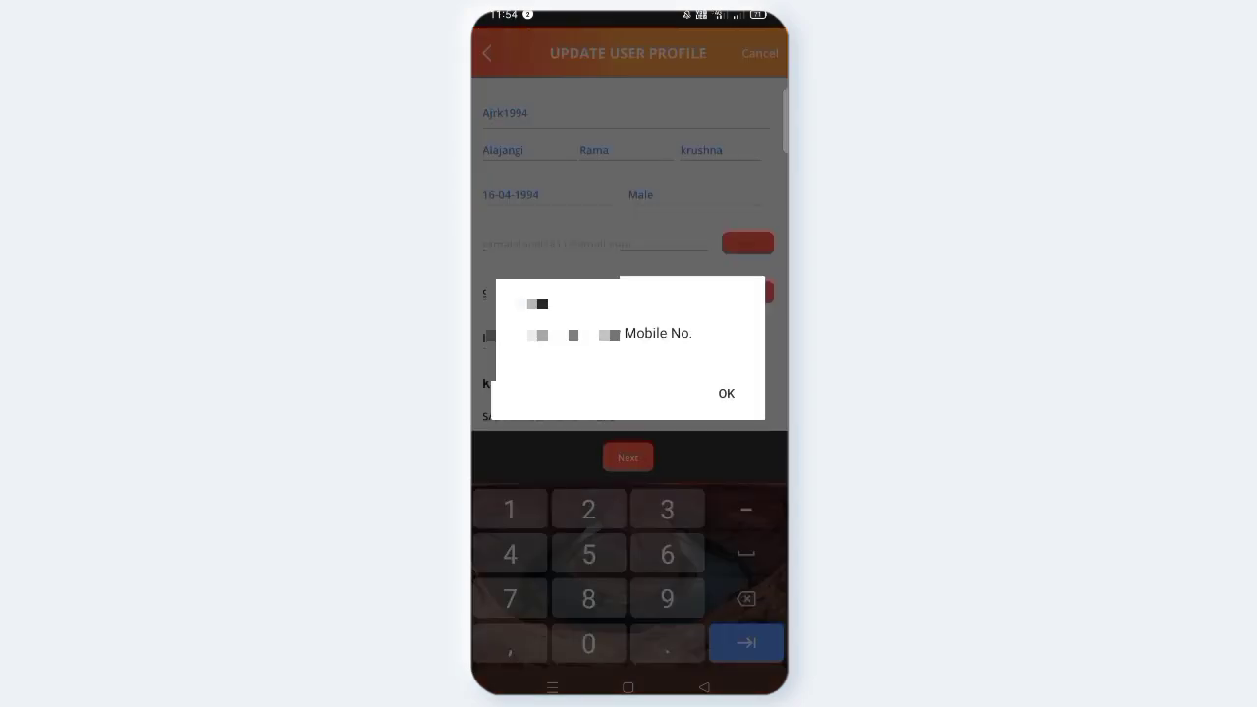
left_click(727, 392)
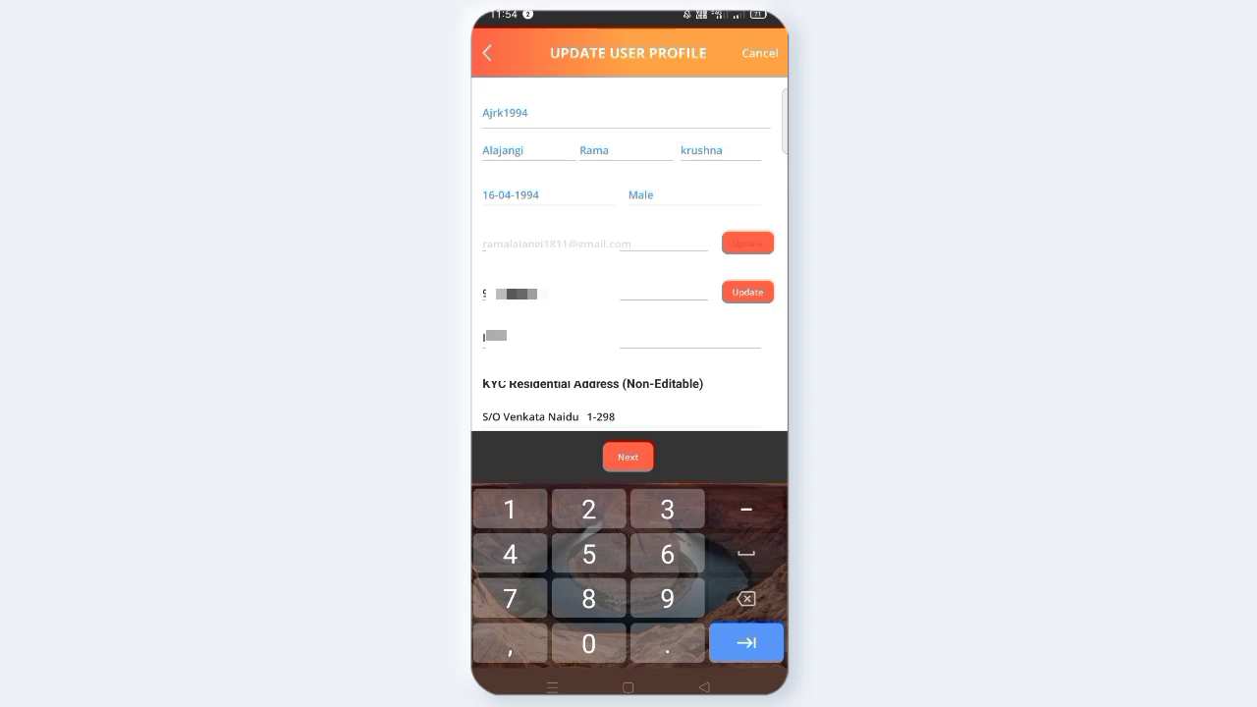